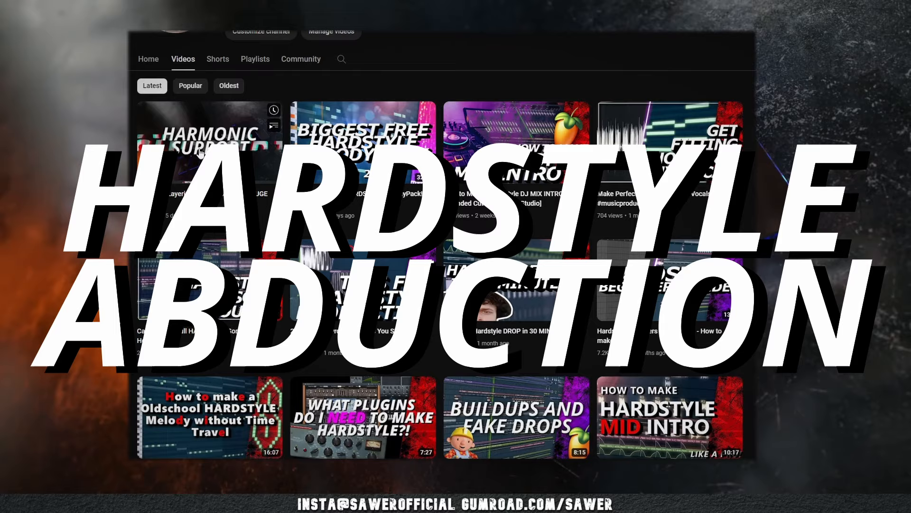
Scroll down the Fiverr page and open the 'I will teach you how to make…' music production gig.
{"action": "scroll", "scroll_direction": "down", "scroll_amount": 3}
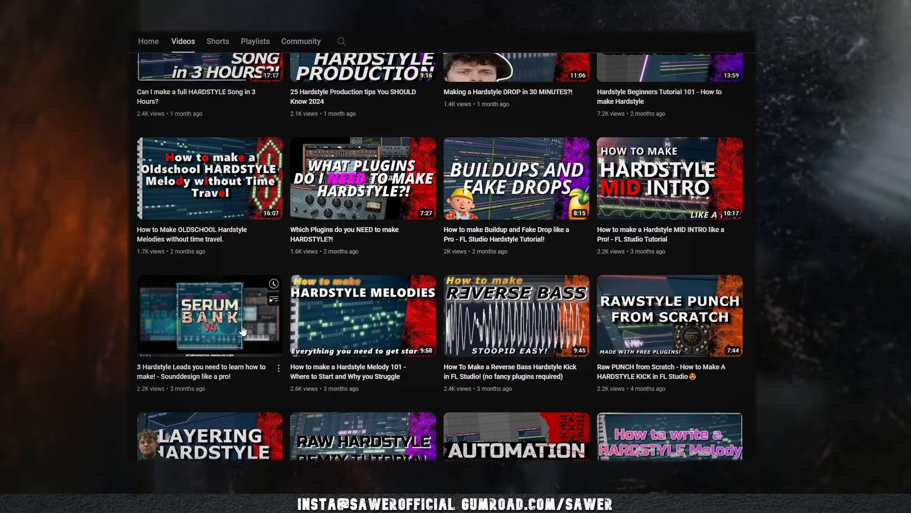
{"action": "scroll", "scroll_direction": "down", "scroll_amount": 3}
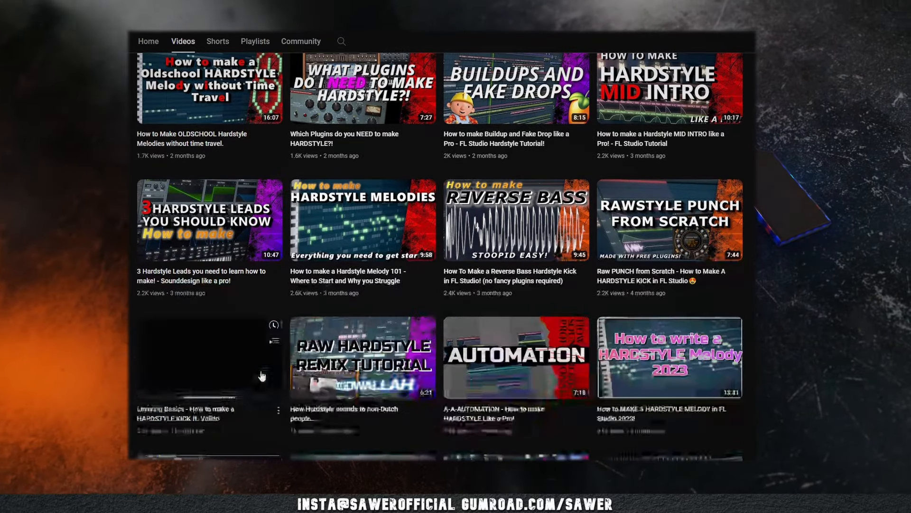
{"action": "scroll", "scroll_direction": "down", "scroll_amount": 3}
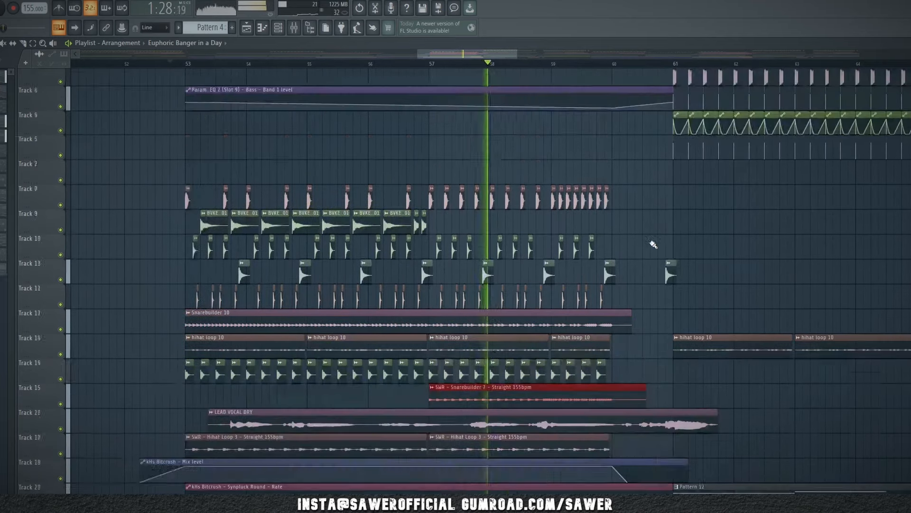
{"action": "scroll", "scroll_direction": "down", "scroll_amount": 3}
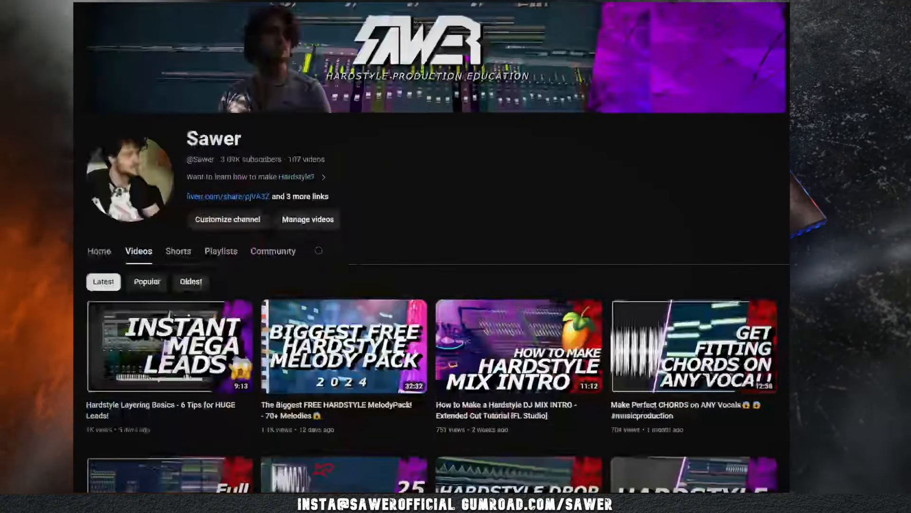
{"action": "scroll", "scroll_direction": "down", "scroll_amount": 3}
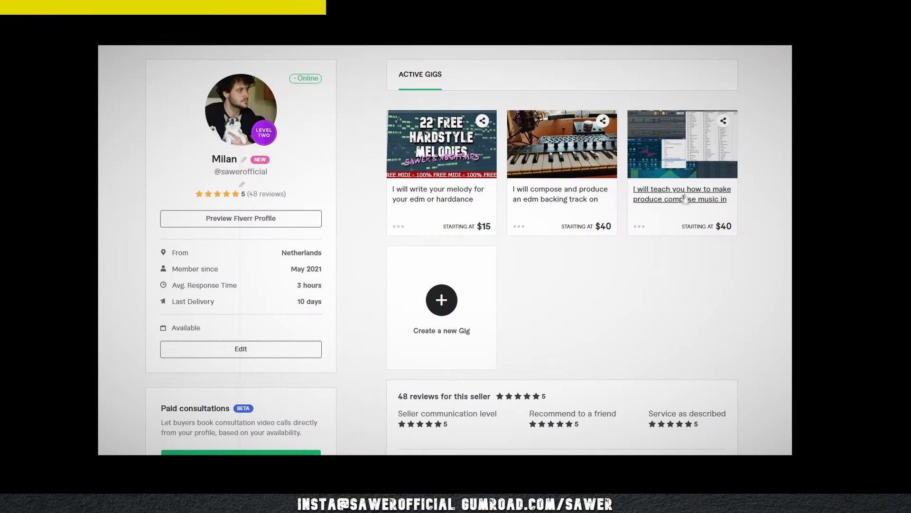
{"action": "left_click", "coordinate": [681, 194]}
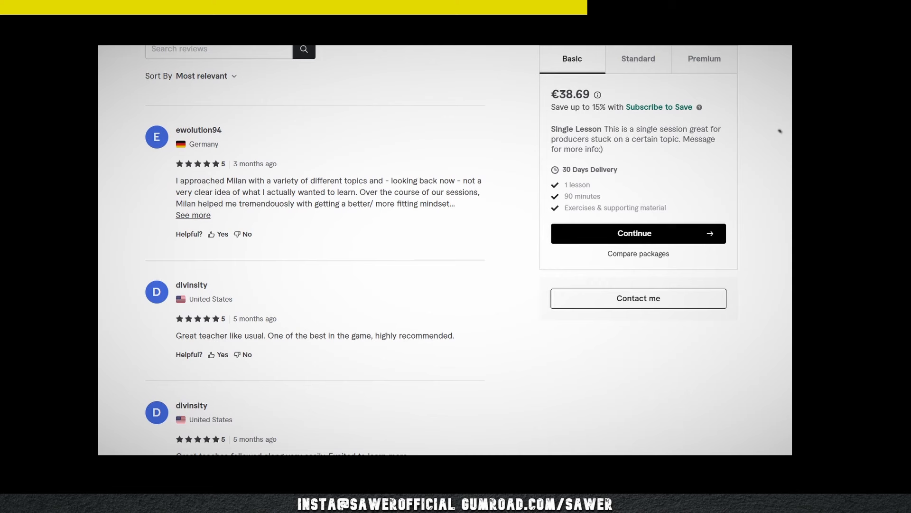
Scroll through the teaching gig's five-star customer reviews.
{"action": "scroll", "scroll_direction": "down", "scroll_amount": 3}
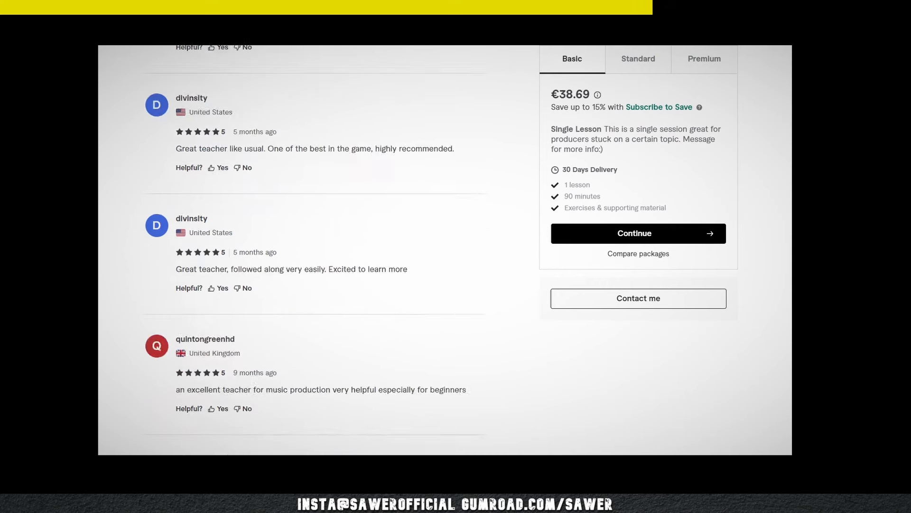
{"action": "scroll", "scroll_direction": "down", "scroll_amount": 3}
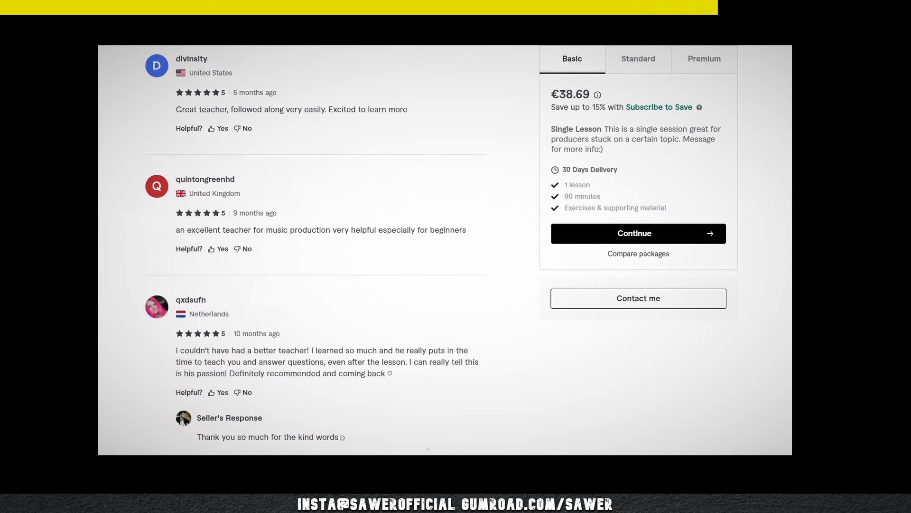
{"action": "scroll", "scroll_direction": "down", "scroll_amount": 3}
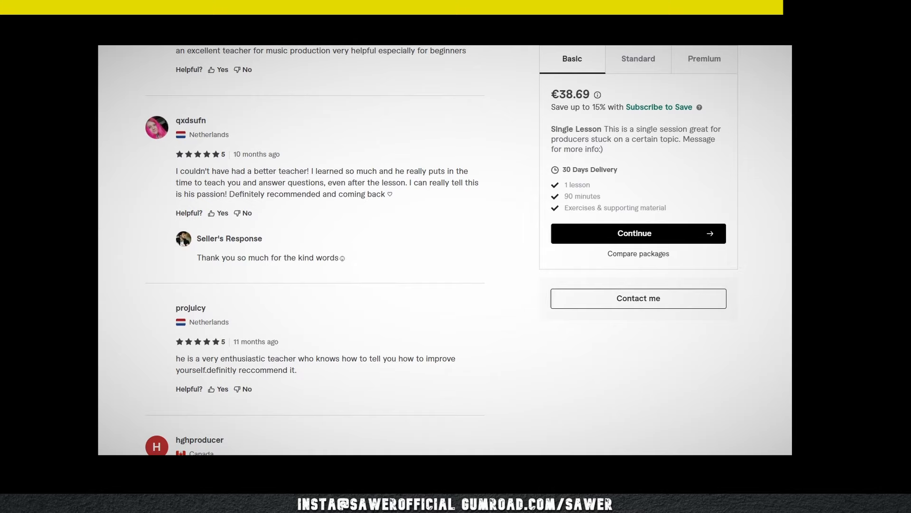
{"action": "scroll", "scroll_direction": "down", "scroll_amount": 3}
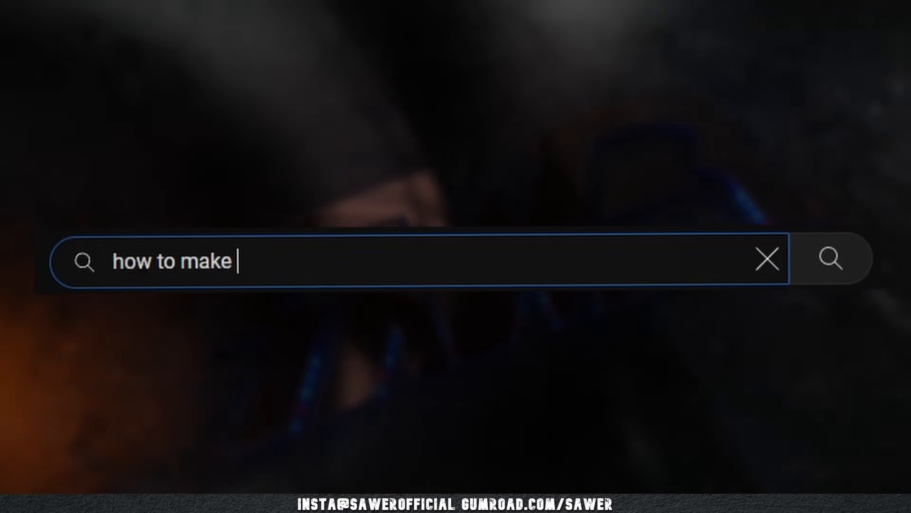
Draft YouTube searches 'hardstyle break?????' and 'how do you make a hardstyle break'.
{"action": "type", "text": "hardstyle"}
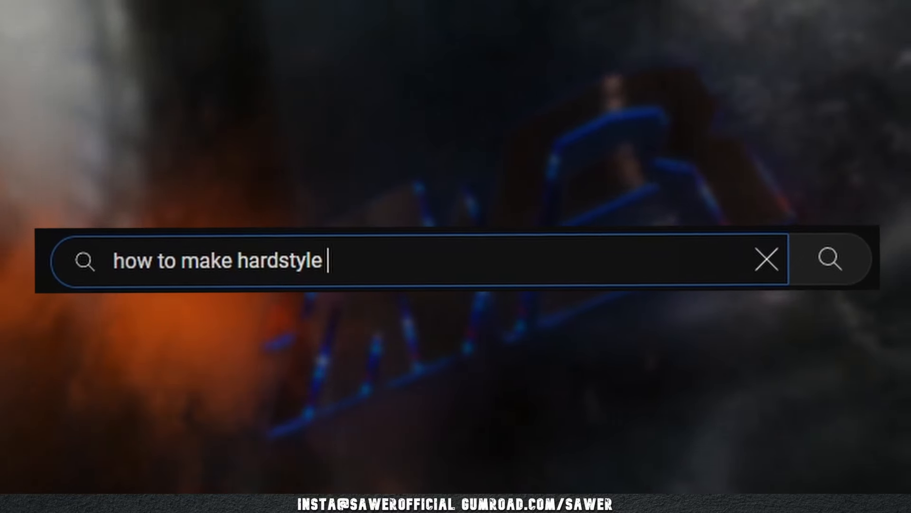
{"action": "type", "text": "brea"}
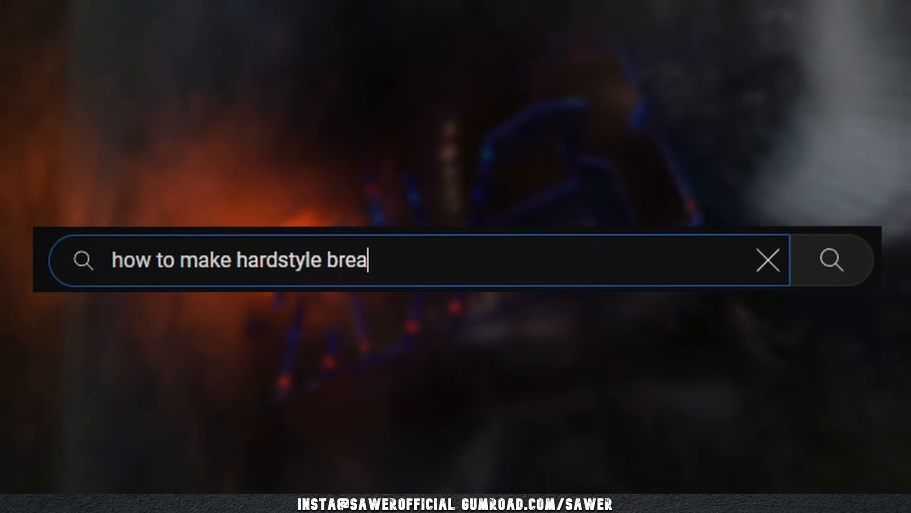
{"action": "type", "text": "k?????"}
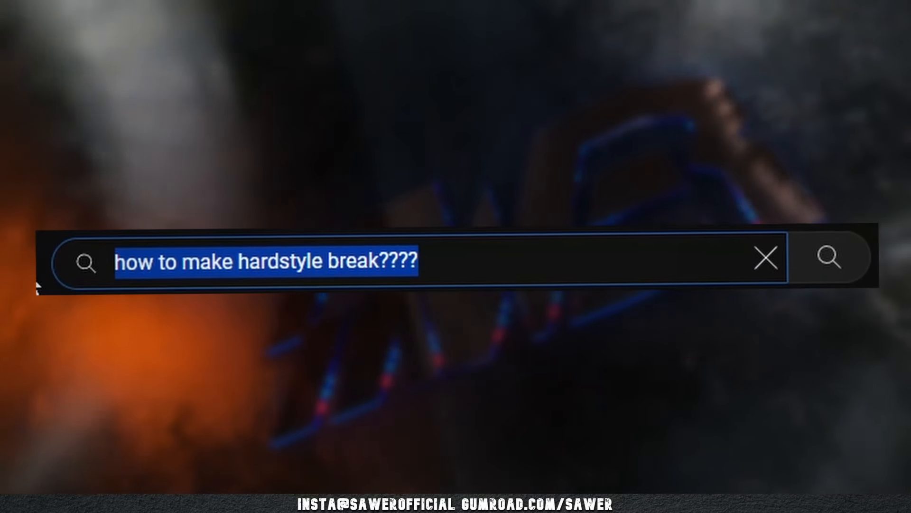
{"action": "type", "text": "how the fuck d"}
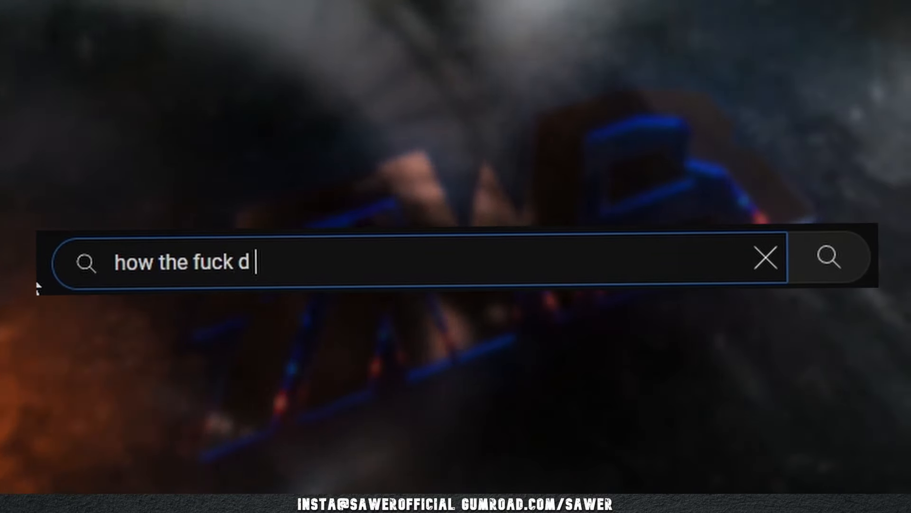
{"action": "type", "text": "o you make a hardstyle break"}
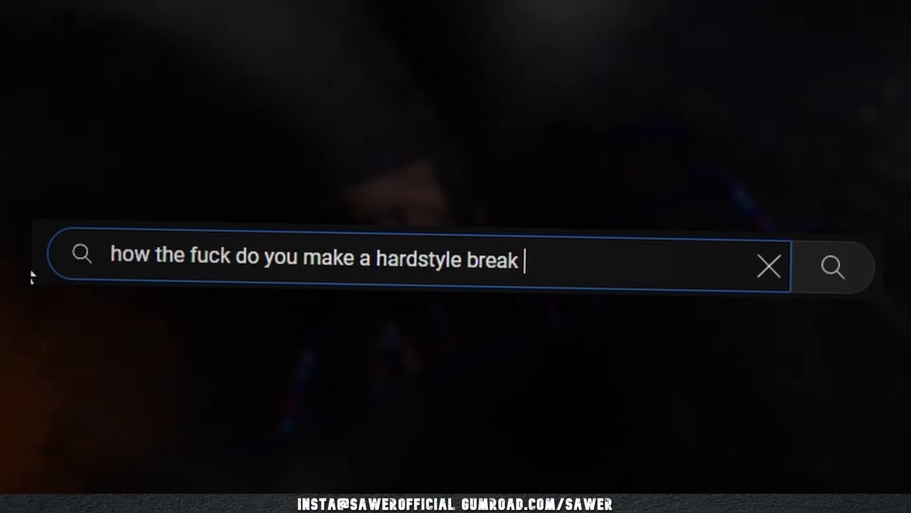
Draft 'not b, how not to suck??' and 'how to make a', clear the search box and start 'hard'.
{"action": "type", "text": "not b"}
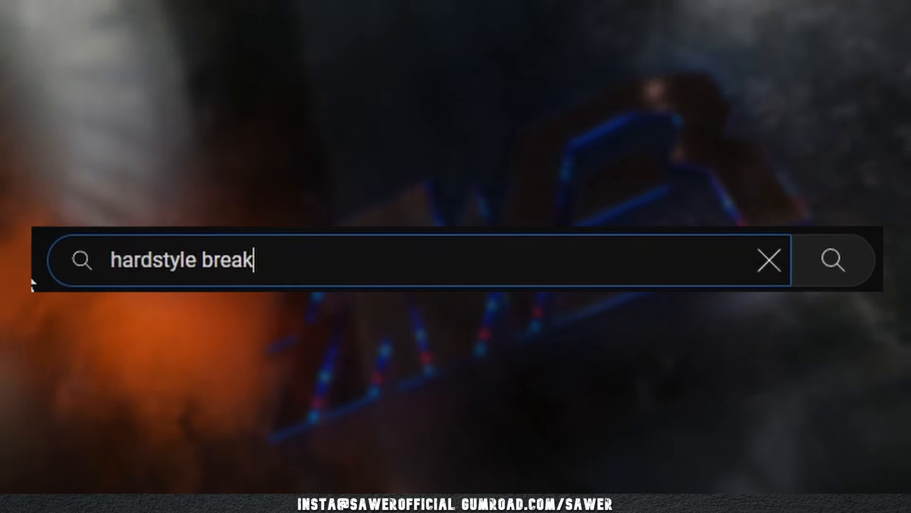
{"action": "type", "text": ", how not to suck??"}
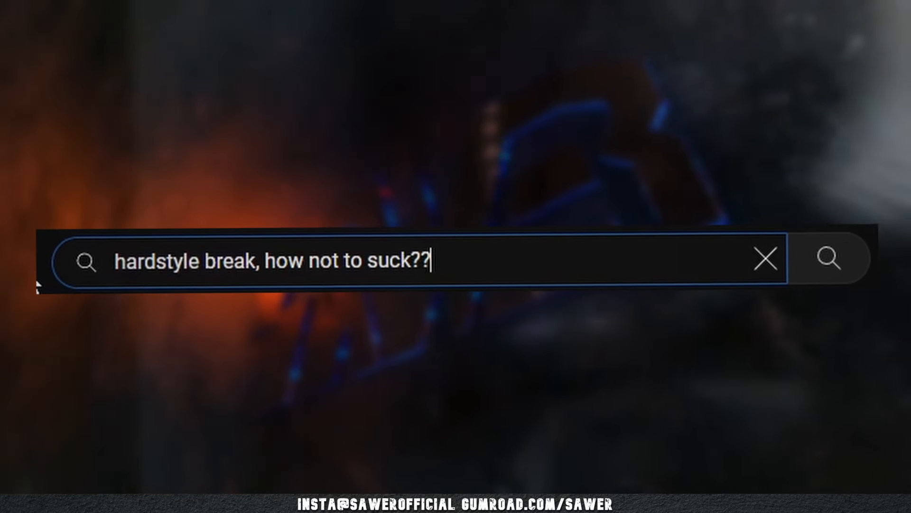
{"action": "type", "text": "how to make a"}
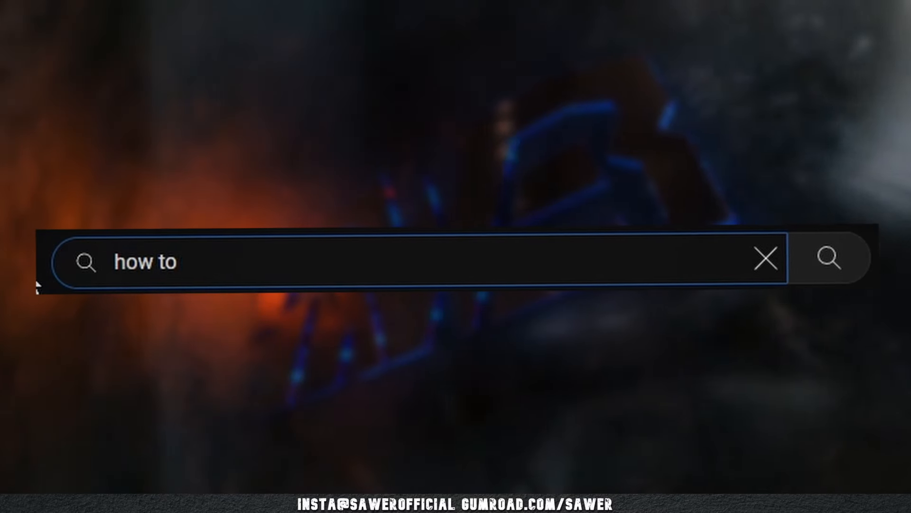
{"action": "left_click", "coordinate": [765, 260]}
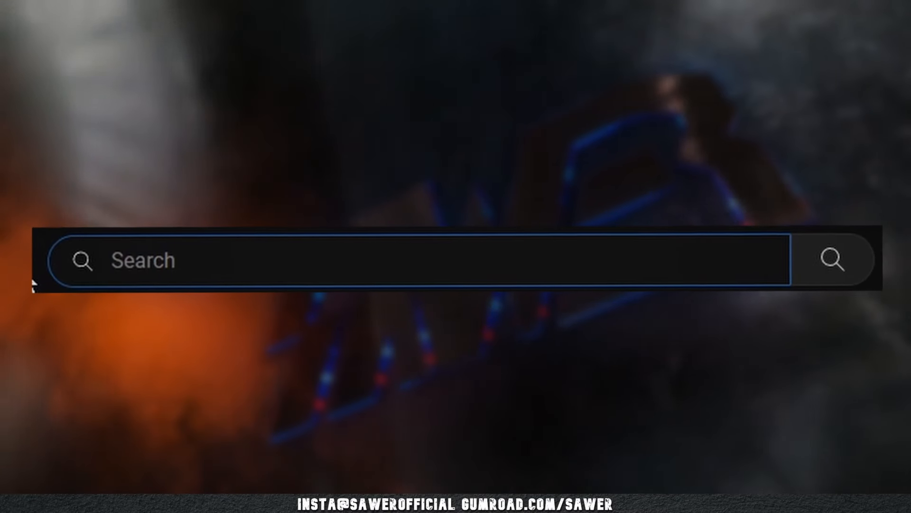
{"action": "type", "text": "hard"}
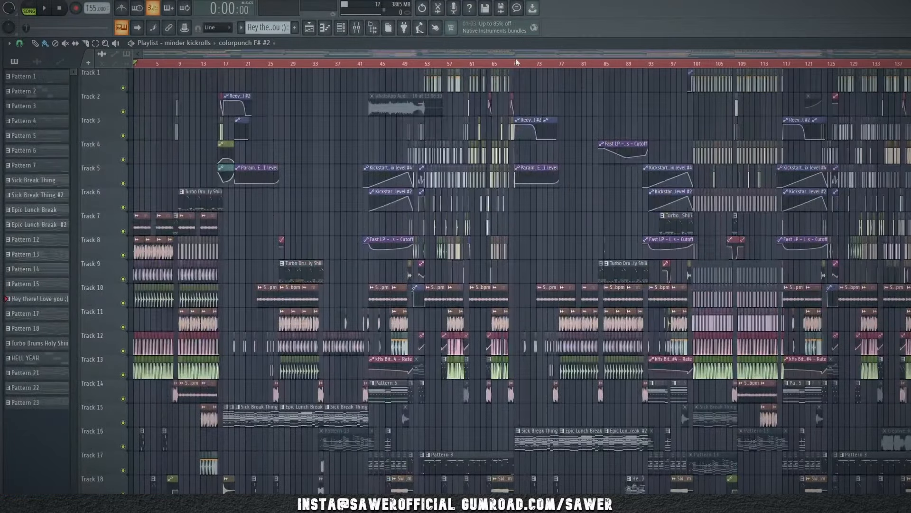
Play the arrangement from bar 69 and scroll down through the middle section's tracks to Track 23.
{"action": "left_click", "coordinate": [43, 9]}
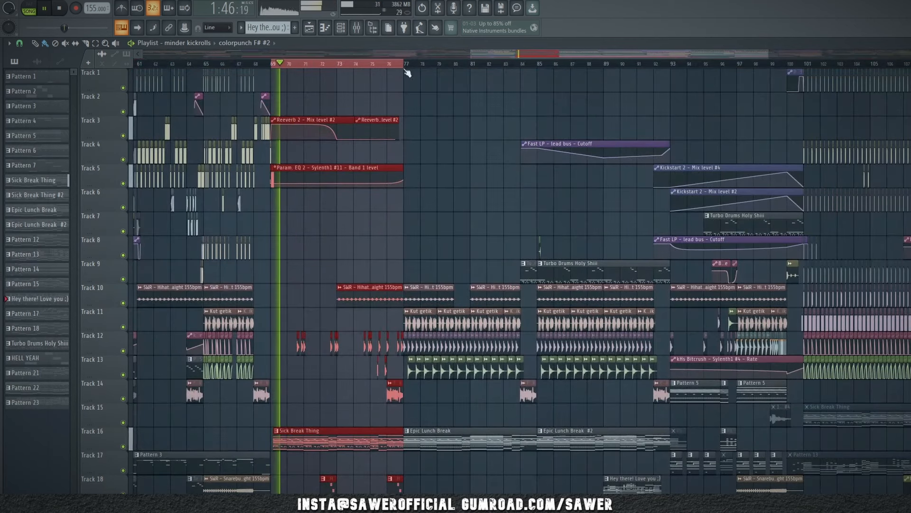
{"action": "scroll", "scroll_direction": "down", "scroll_amount": 3}
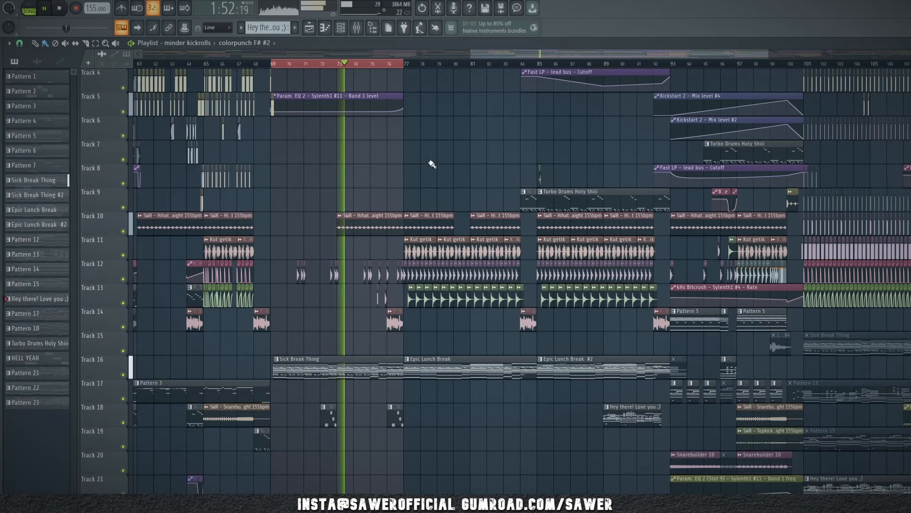
{"action": "scroll", "scroll_direction": "down", "scroll_amount": 3}
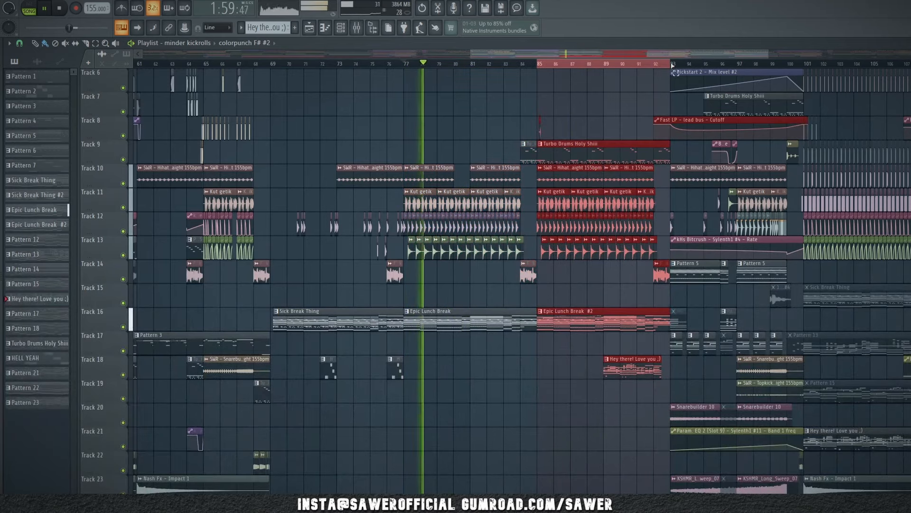
{"action": "scroll", "scroll_direction": "down", "scroll_amount": 3}
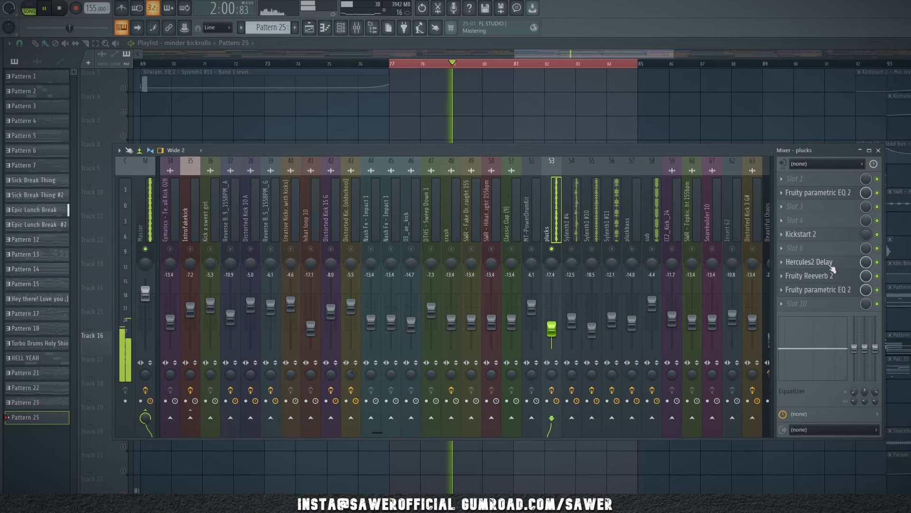
Show the Hercules2 Delay on plucks and the PanCake2 and Fruity parametric EQ 2 on Sylenth1 #4.
{"action": "left_click", "coordinate": [809, 261]}
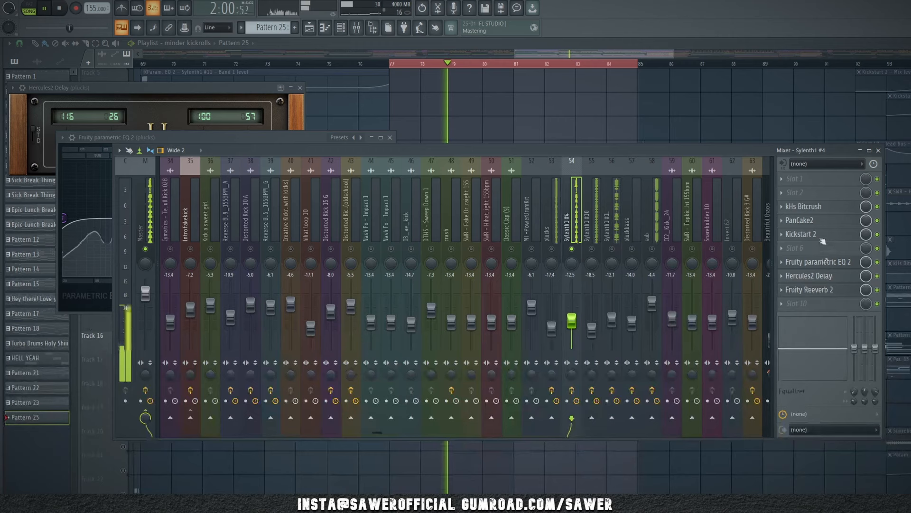
{"action": "left_click", "coordinate": [801, 220]}
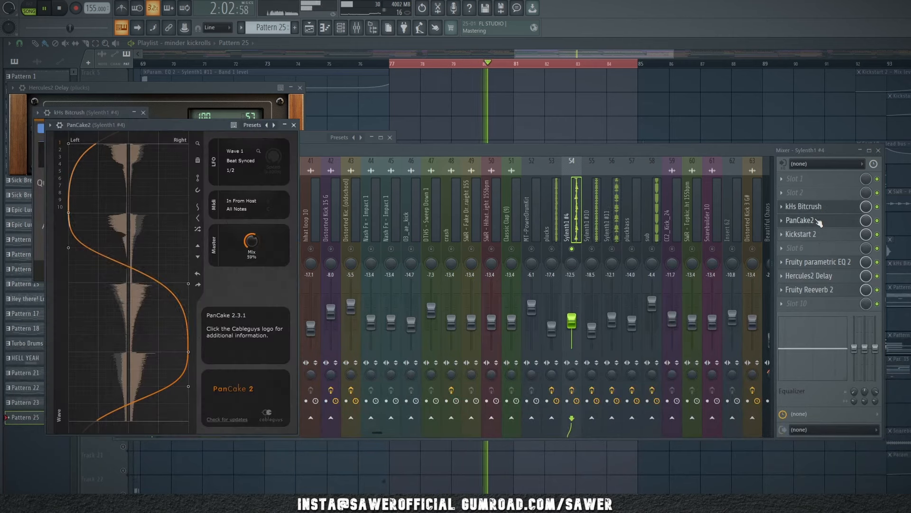
{"action": "left_click", "coordinate": [817, 262]}
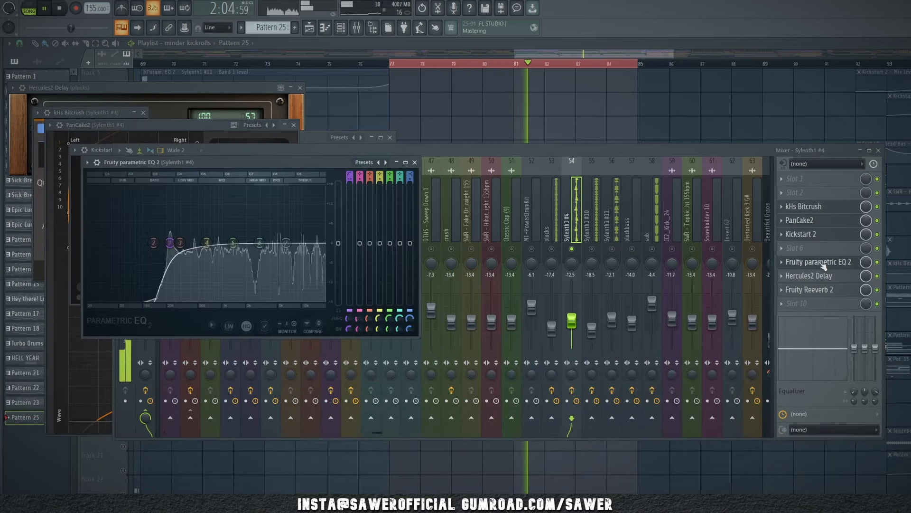
{"action": "left_click", "coordinate": [809, 275]}
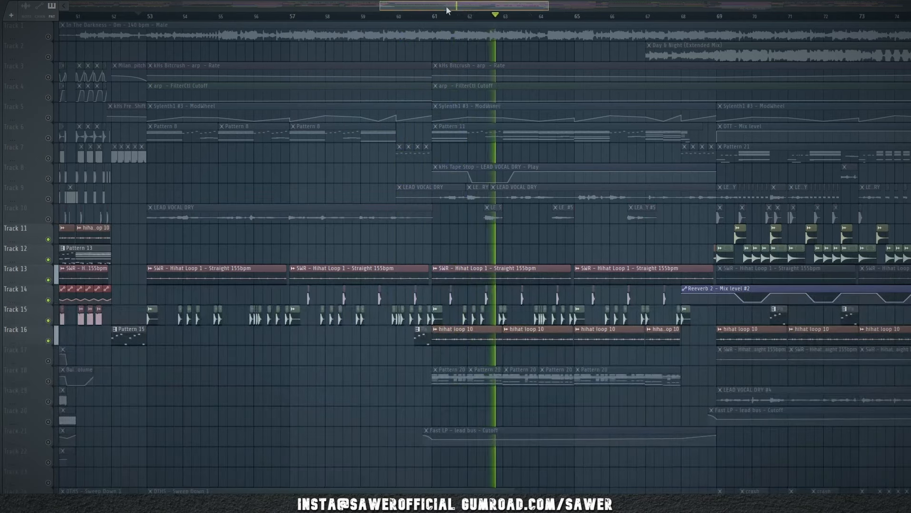
Scroll into the breakdown and unmute Tracks 6 and 7 beside the hi-hat tracks 11–16.
{"action": "scroll", "scroll_direction": "right", "scroll_amount": 3}
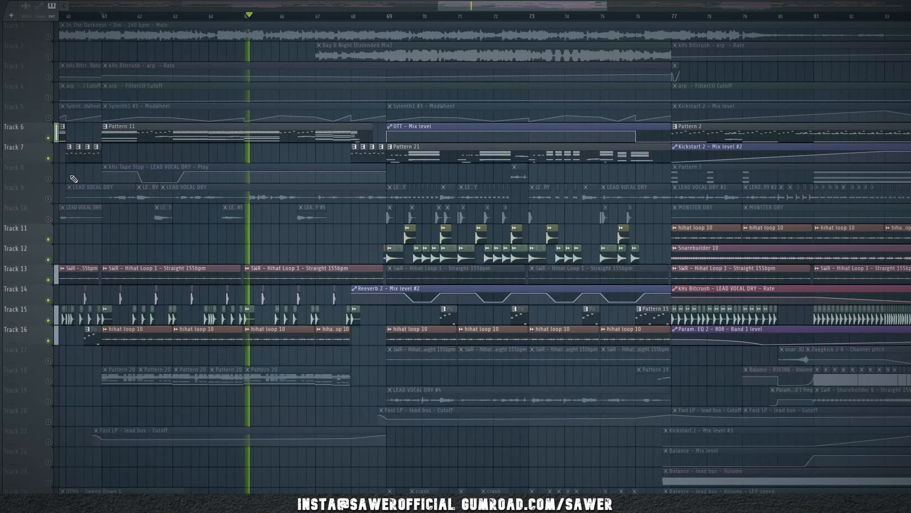
{"action": "left_click", "coordinate": [296, 16]}
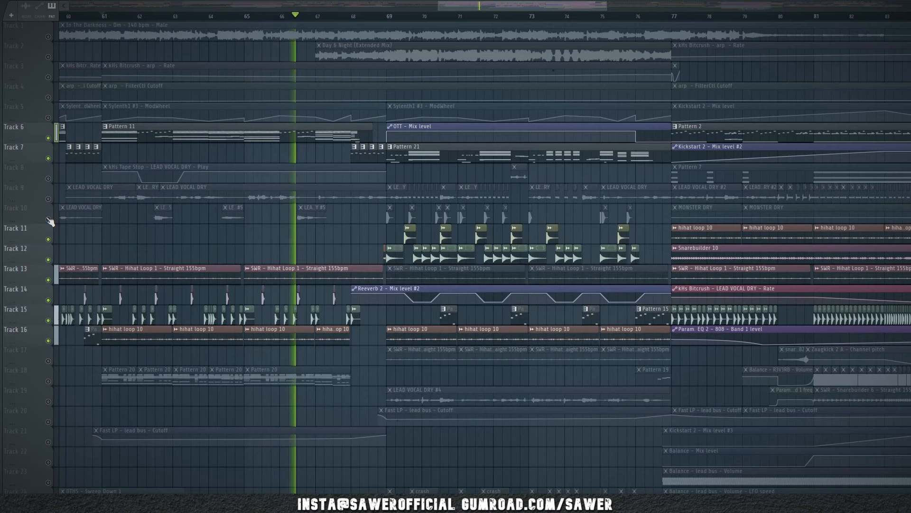
{"action": "left_click", "coordinate": [341, 12]}
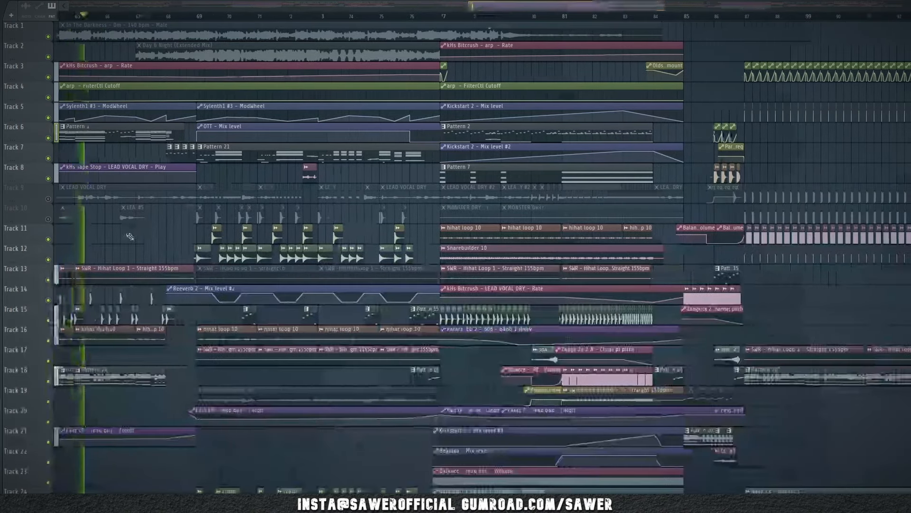
Unmute the remaining playlist tracks, leaving only LEAD VOCAL DRY muted.
{"action": "scroll", "scroll_direction": "down", "scroll_amount": 3}
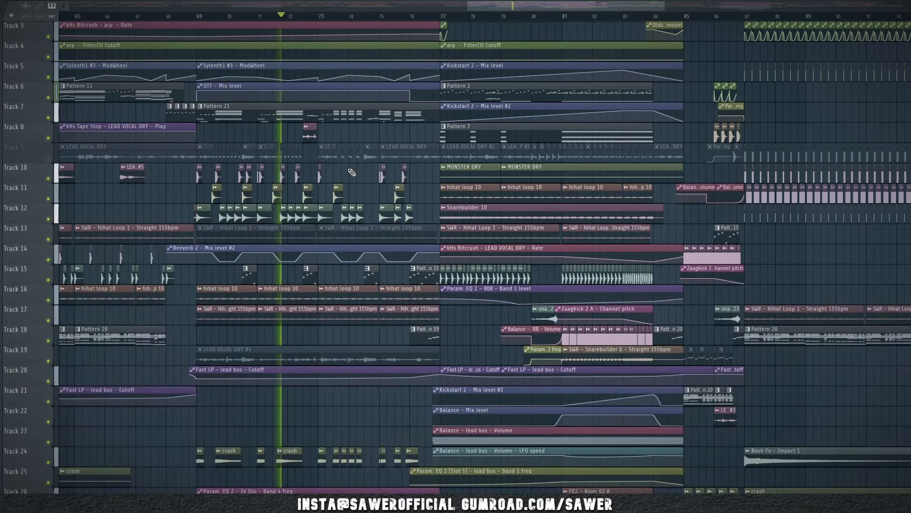
{"action": "left_click", "coordinate": [320, 16]}
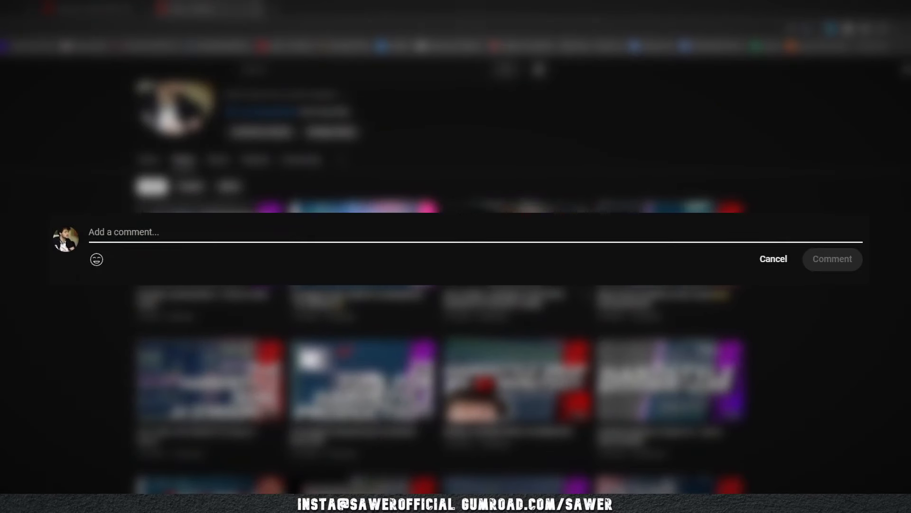
Write the comment 'woa this video changed my life! it sucks now!' and post it.
{"action": "type", "text": "woa this"}
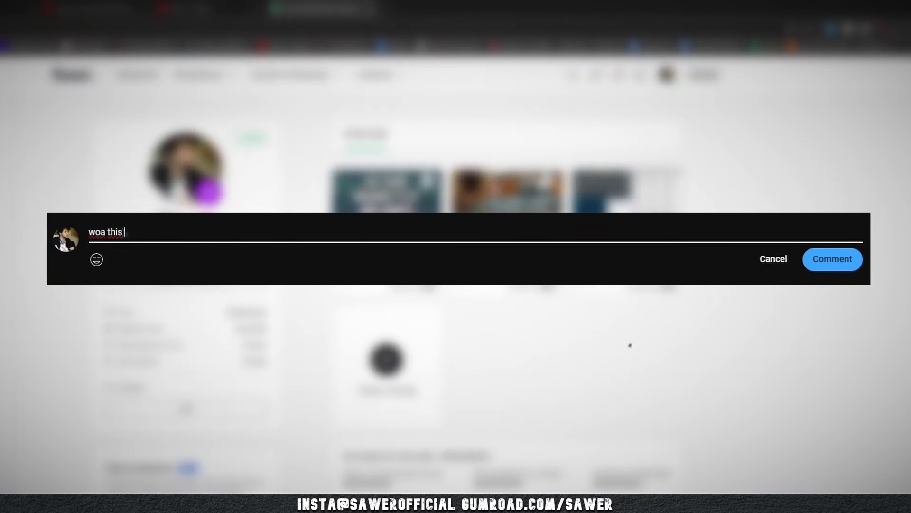
{"action": "type", "text": "video changed my life!"}
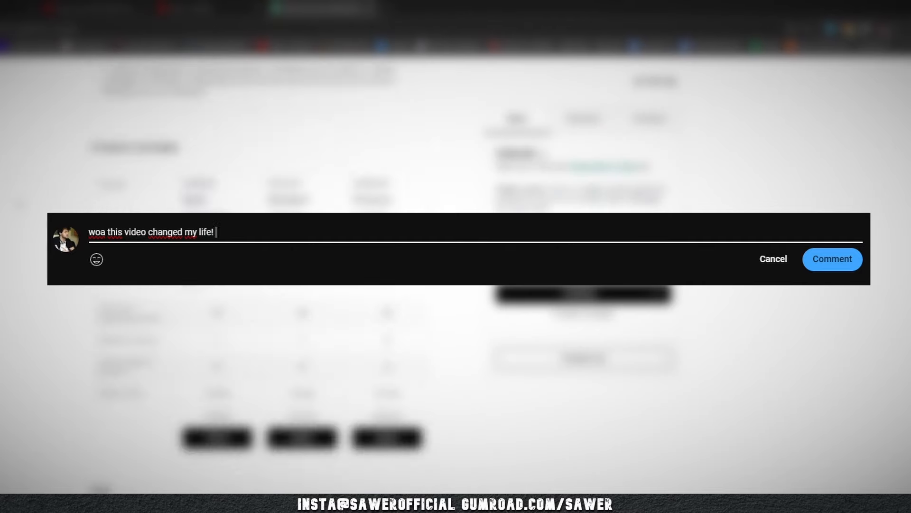
{"action": "type", "text": "it sucks now!"}
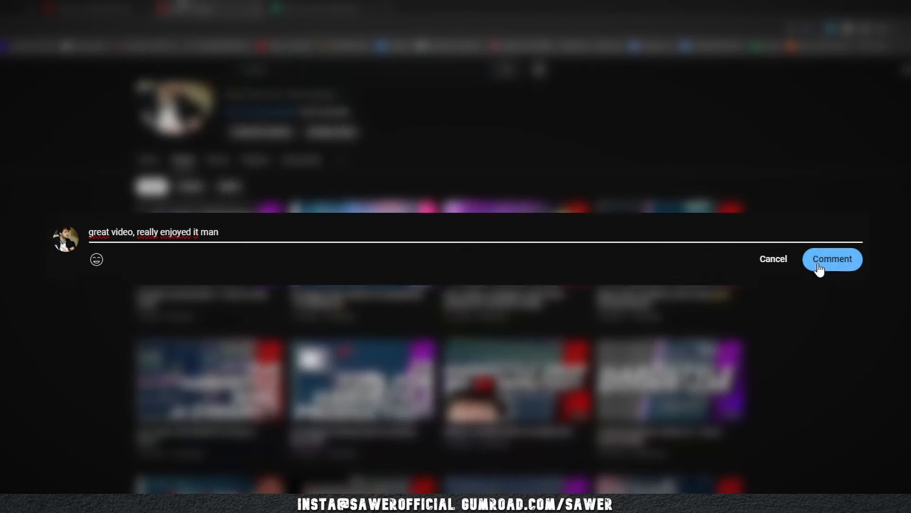
{"action": "left_click", "coordinate": [833, 258]}
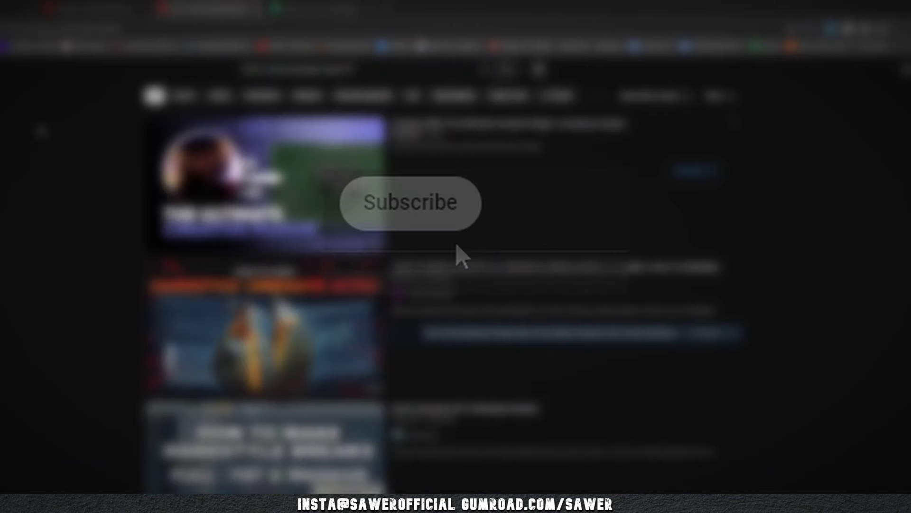
Subscribe to the channel and set notifications to All.
{"action": "left_click", "coordinate": [410, 201]}
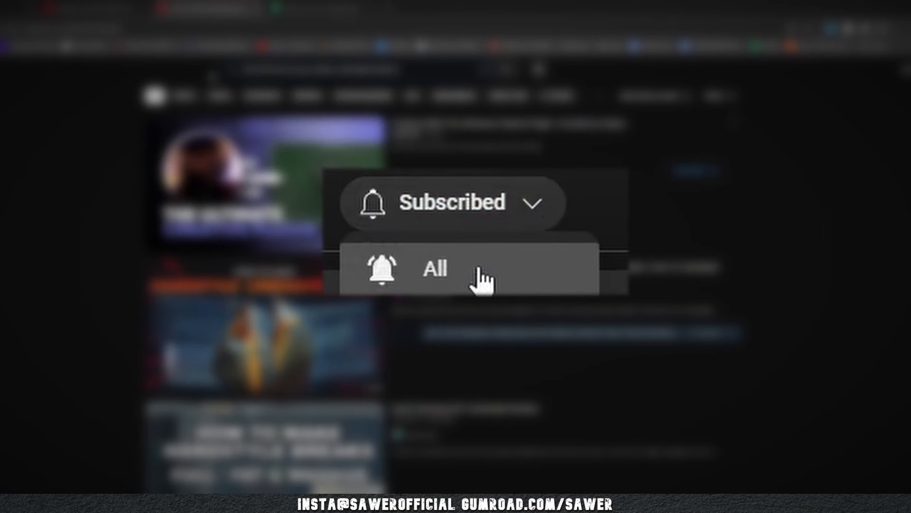
{"action": "left_click", "coordinate": [435, 269]}
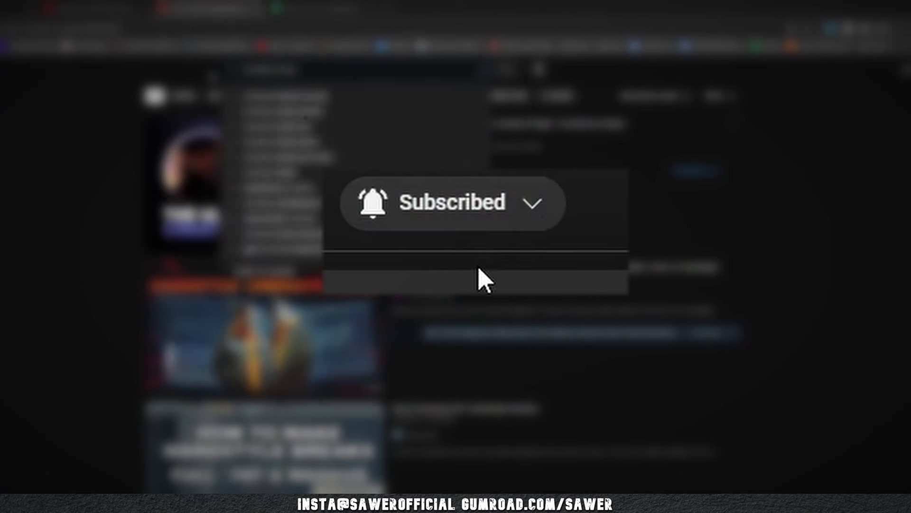